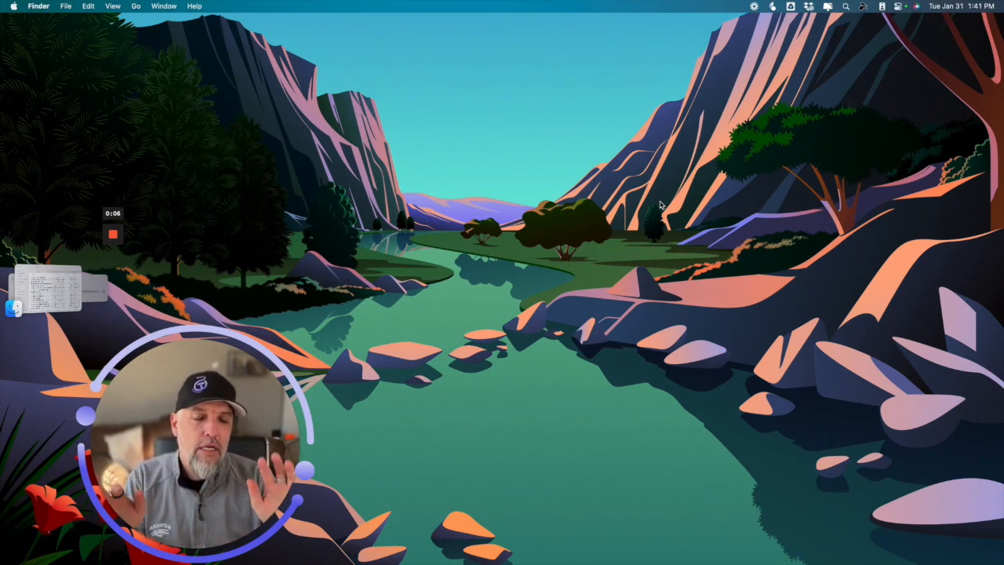
Step: Launch Safari and search Google for 'parallels'
click(376, 547)
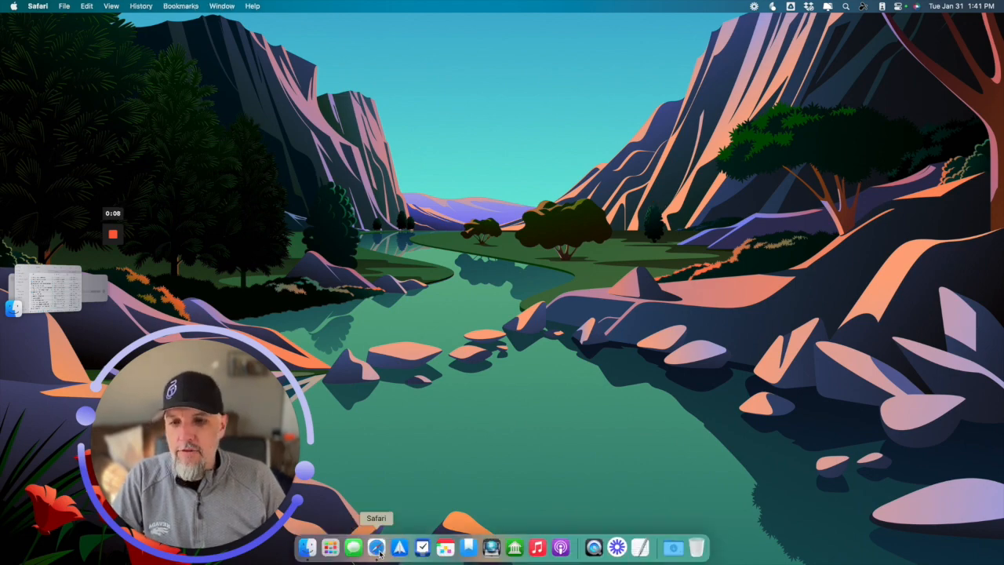
click(376, 547)
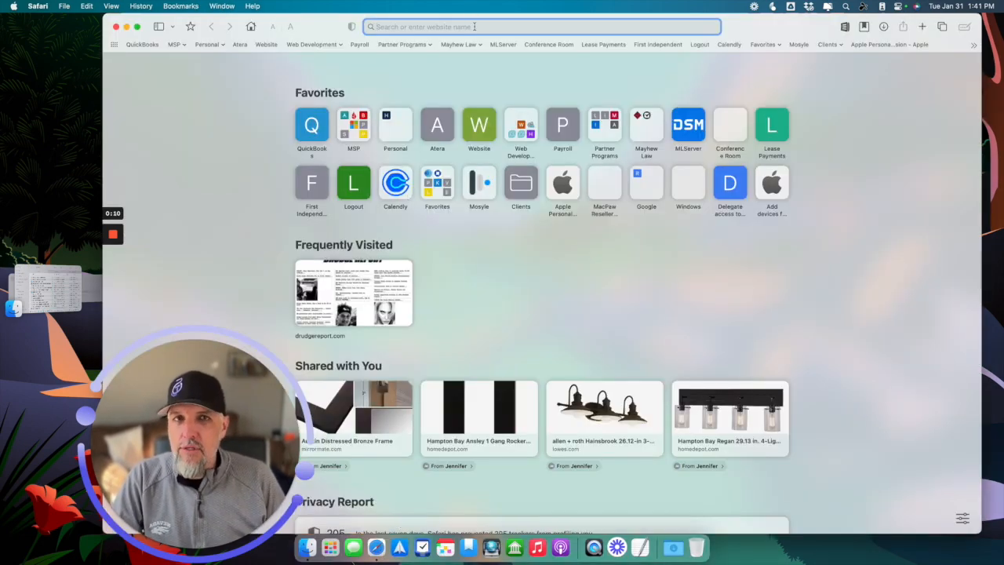
text(parallels)
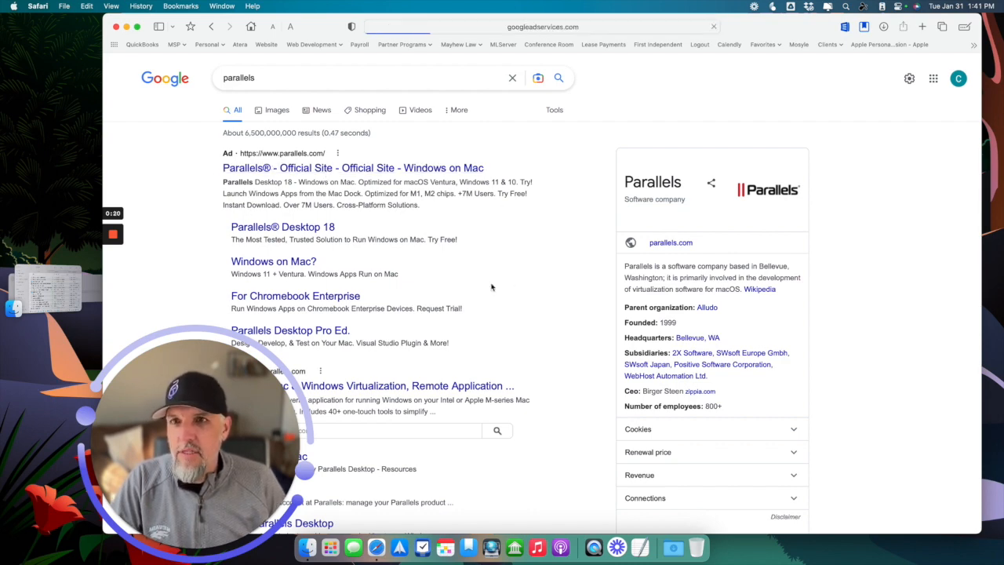
Step: From the official Parallels site, start the Desktop free trial download and allow downloads from it
click(351, 166)
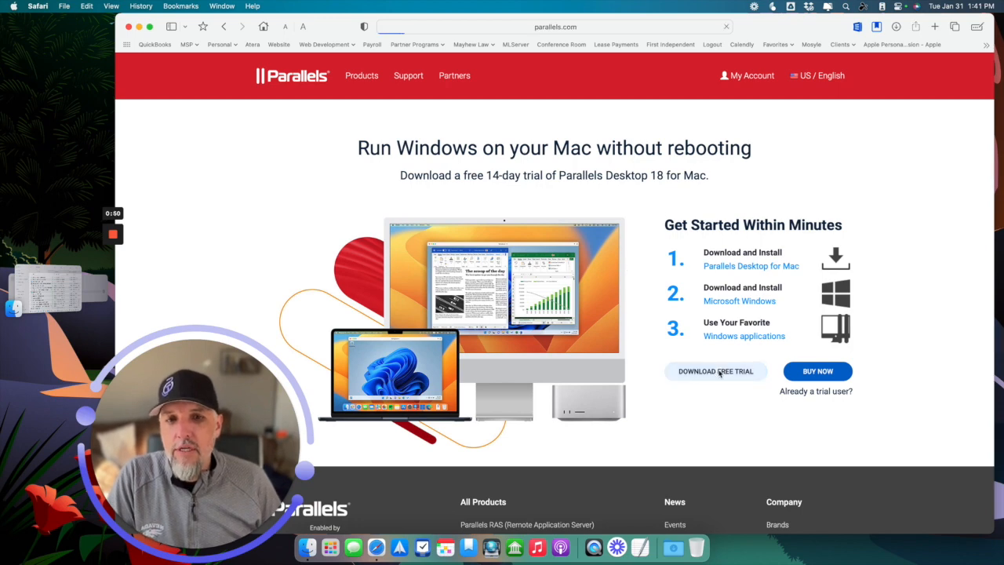
click(715, 370)
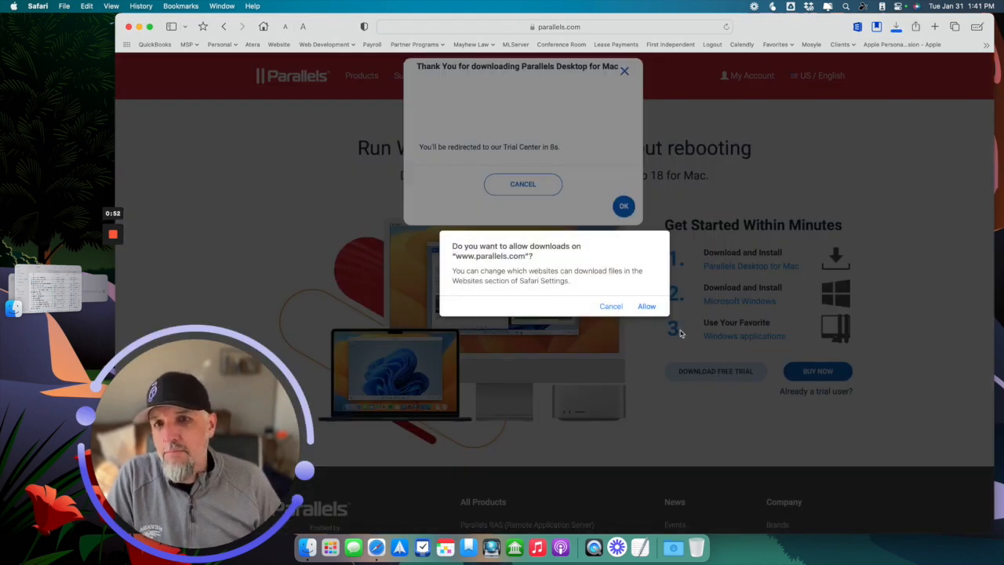
click(647, 306)
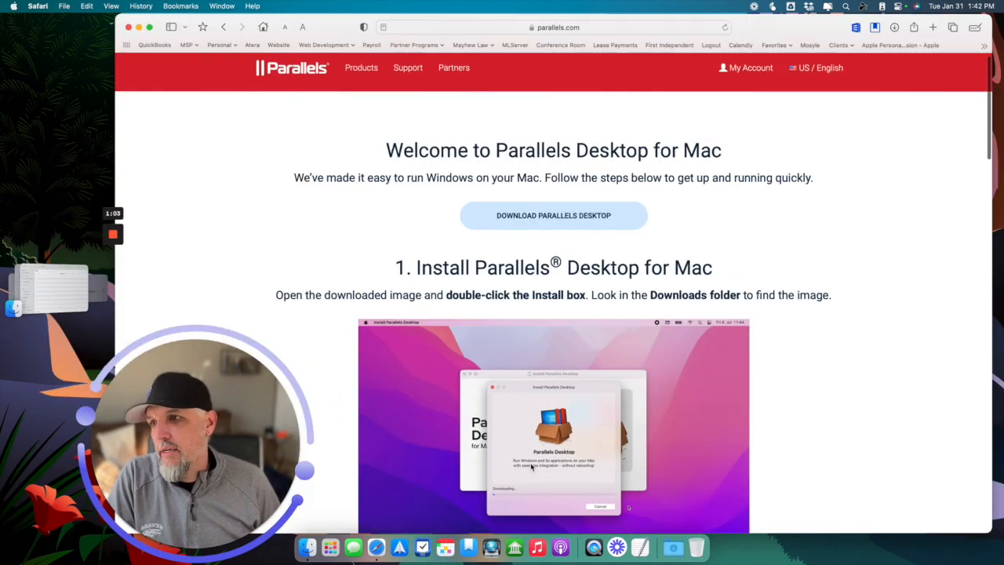
Step: Open the downloaded Install Parallels Desktop .dmg and confirm the security warning
click(671, 546)
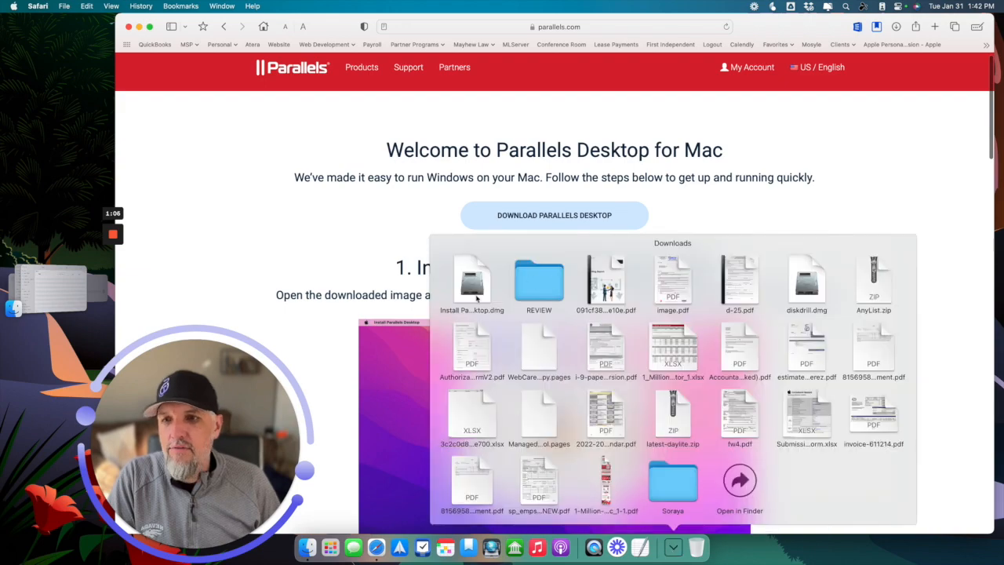
double_click(470, 283)
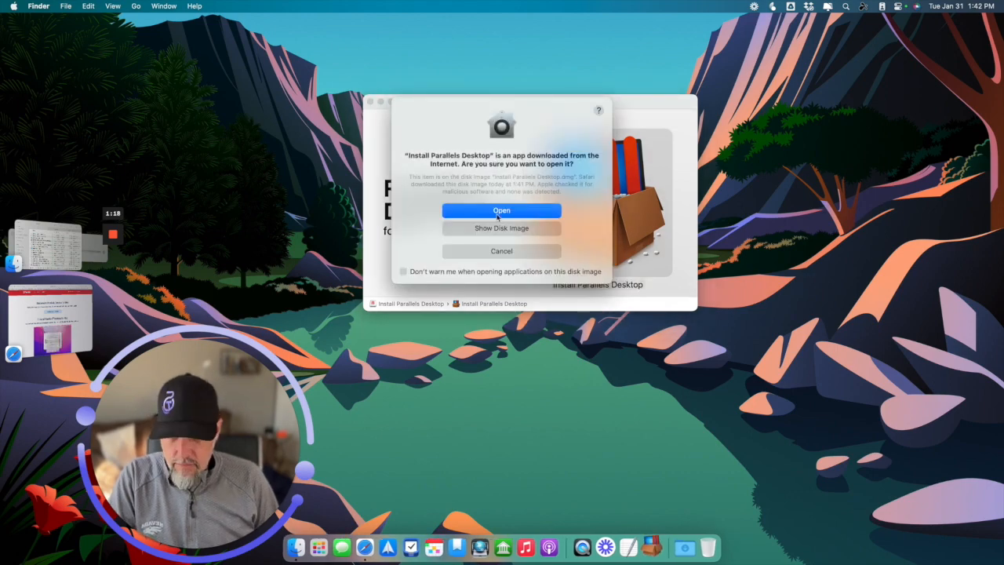
click(502, 210)
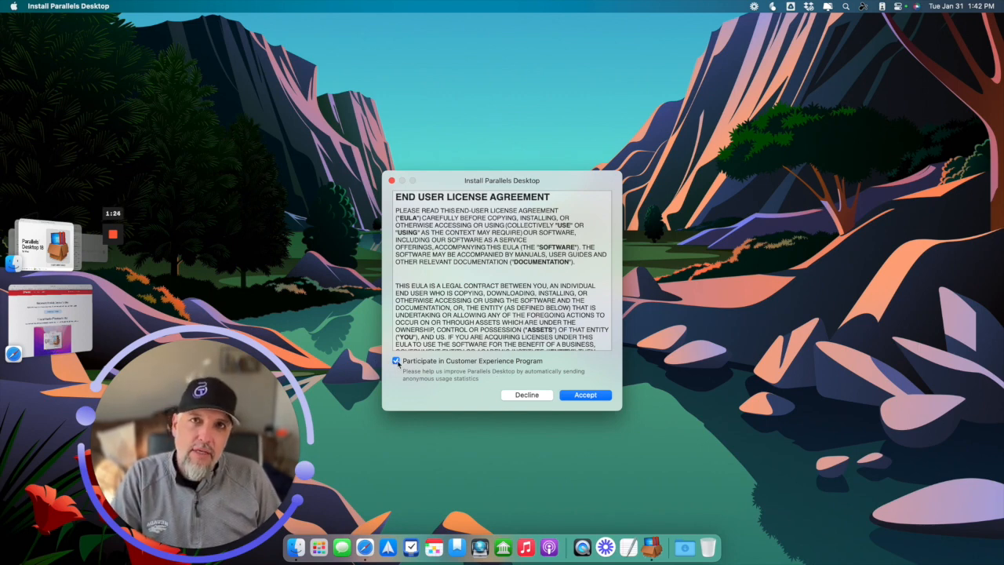
Step: Accept the Parallels license with the Customer Experience Program unchecked
click(395, 360)
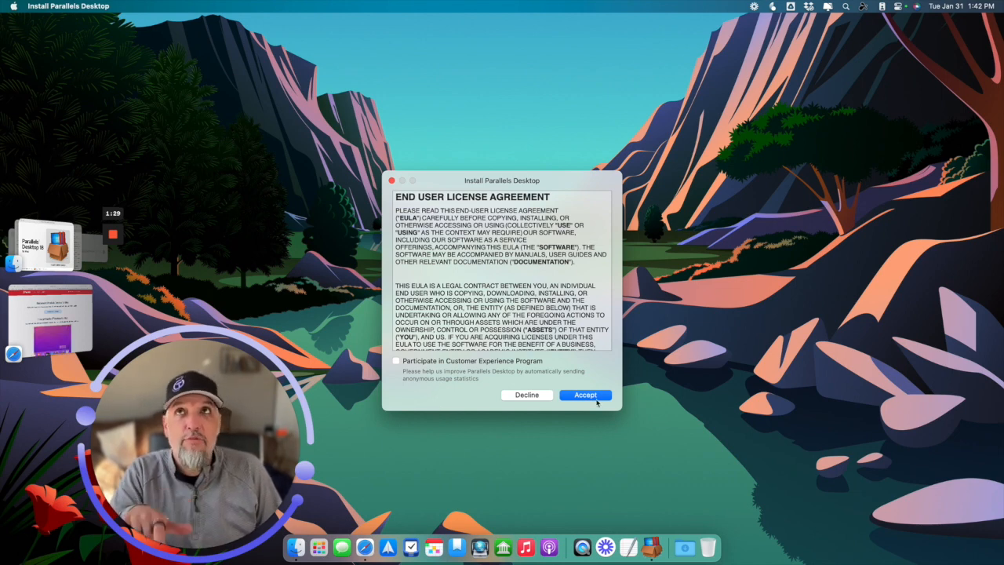
click(585, 396)
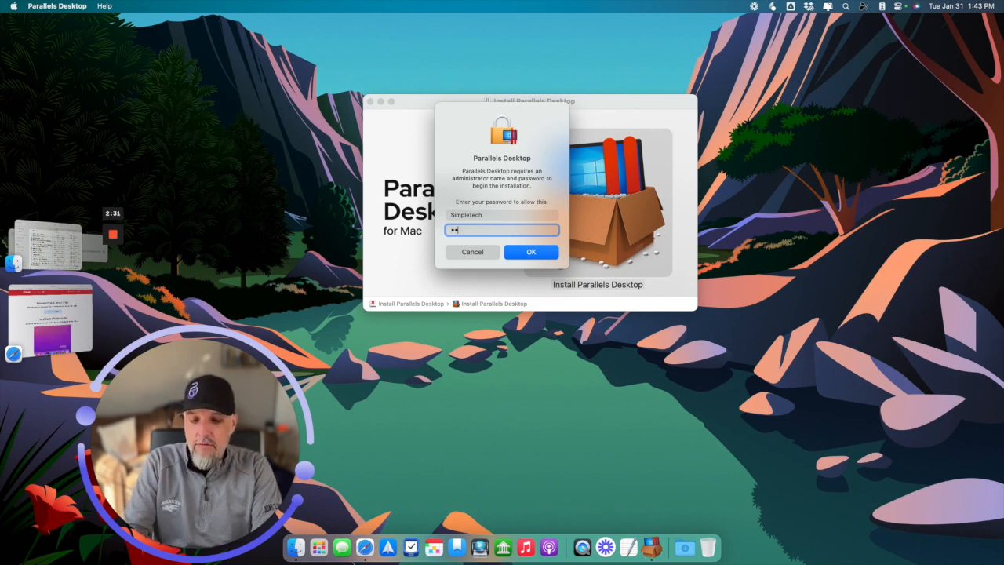
Step: Confirm the administrator password to begin installing Parallels Desktop
click(530, 251)
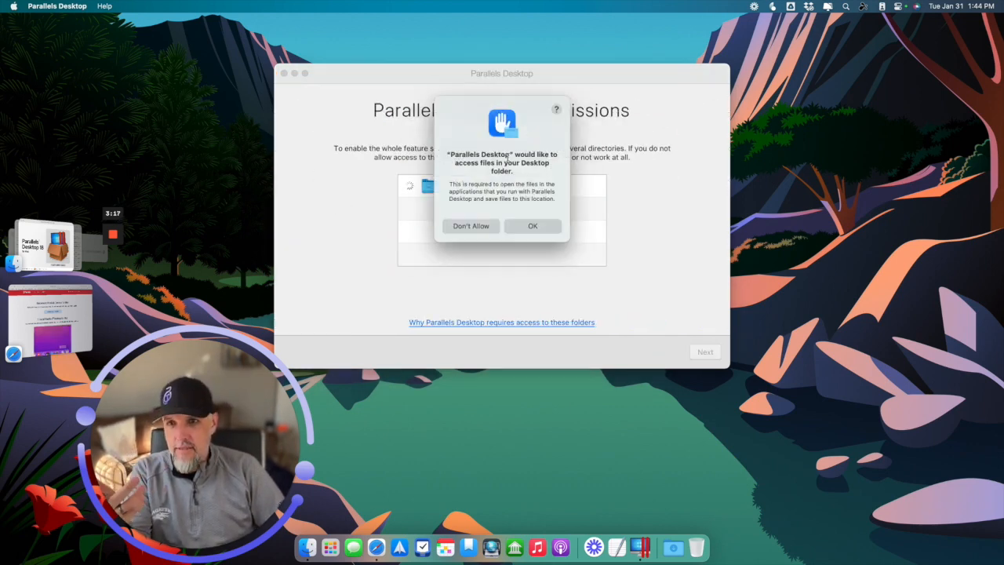
Step: Grant Desktop folder permissions and start the Windows 11 Home download and install
click(533, 226)
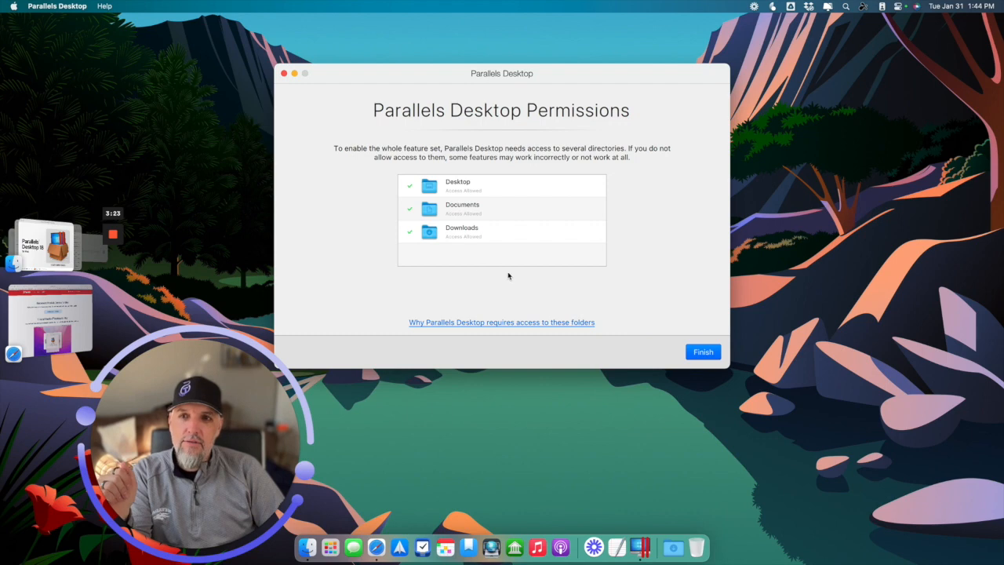
click(703, 351)
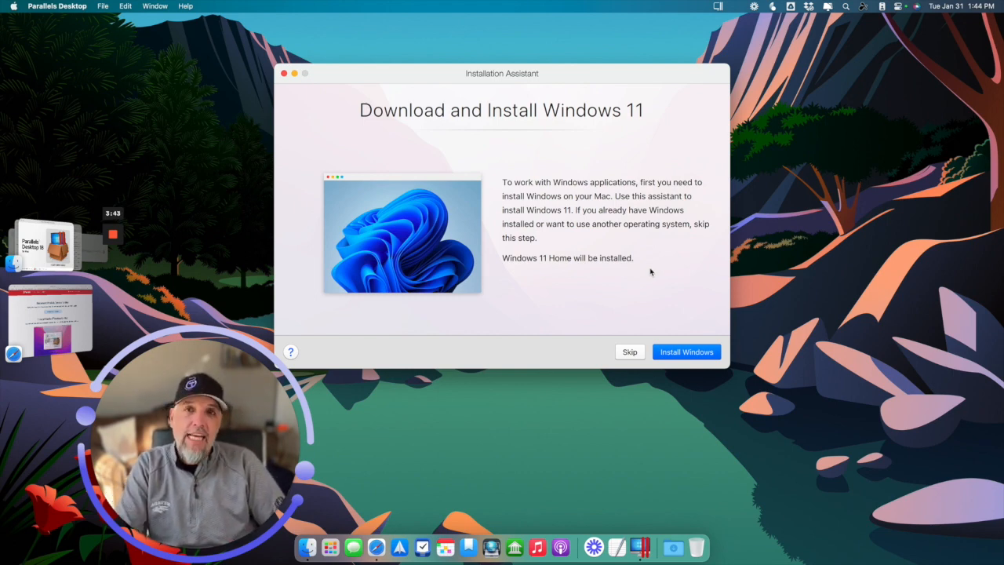
mouse_move(544, 285)
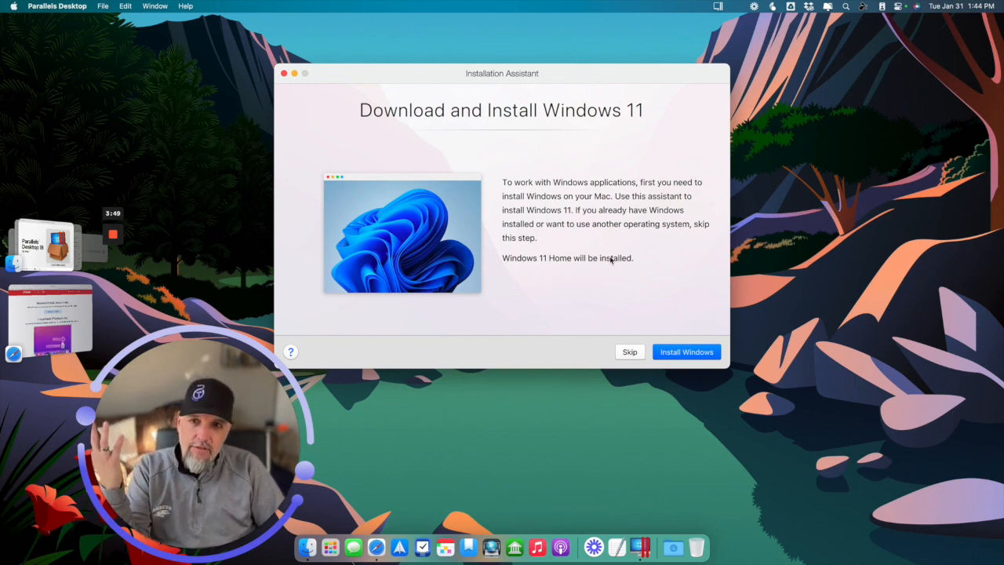
mouse_move(609, 343)
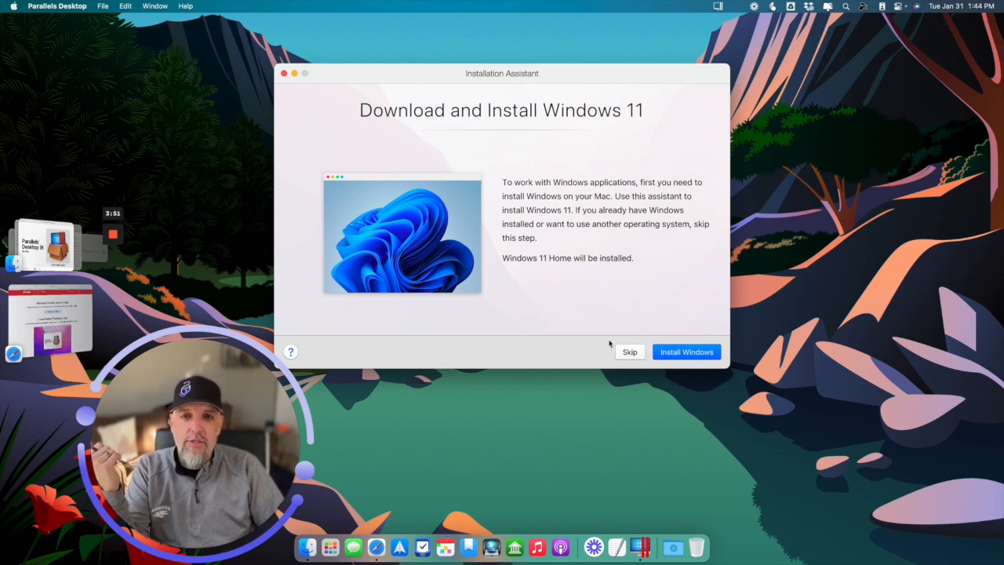
mouse_move(570, 306)
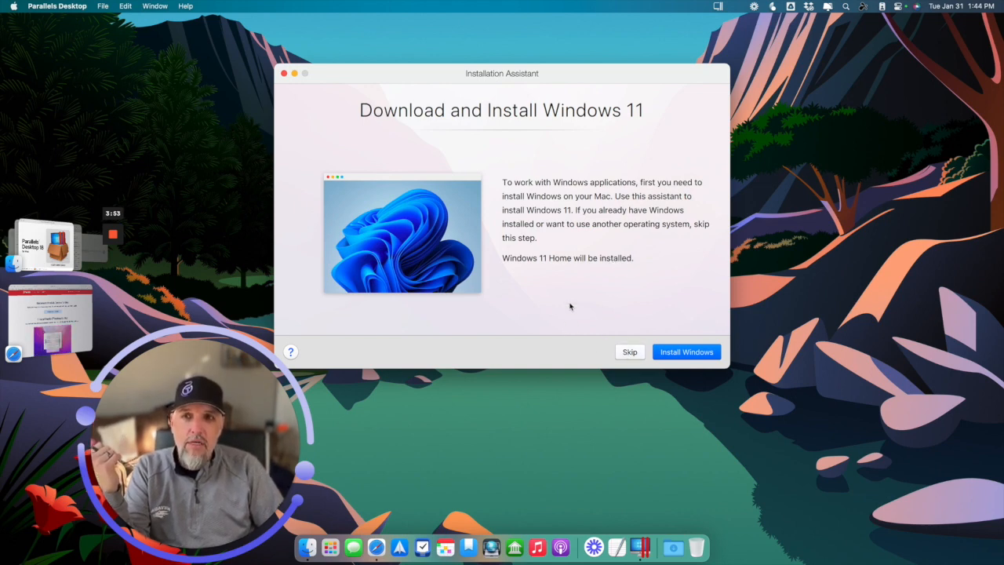
mouse_move(572, 306)
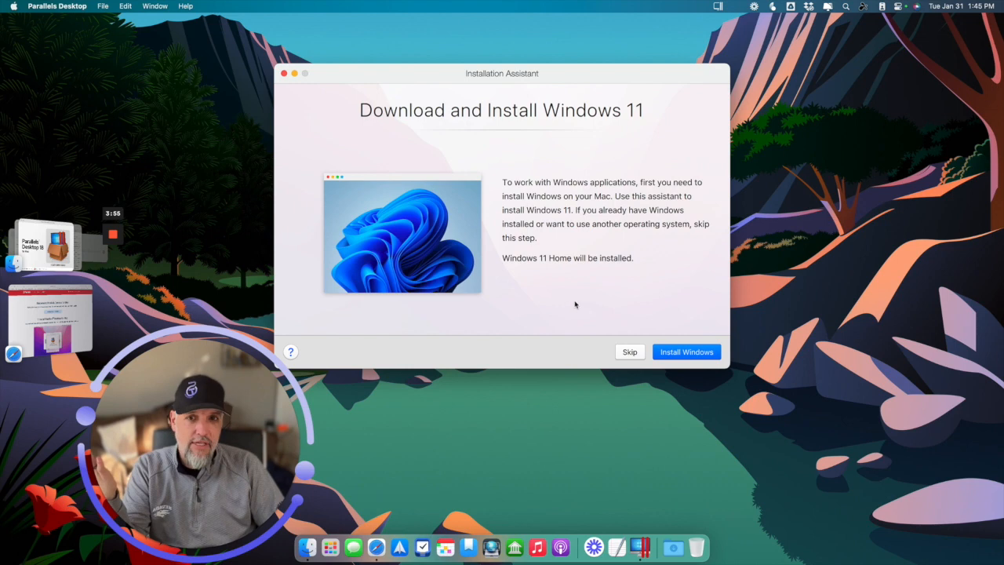
click(685, 351)
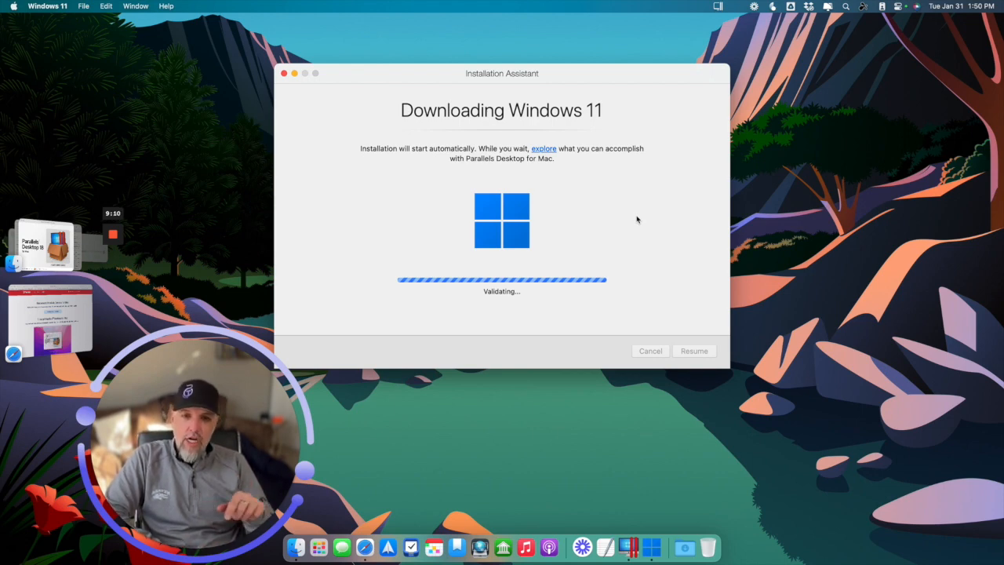
mouse_move(627, 546)
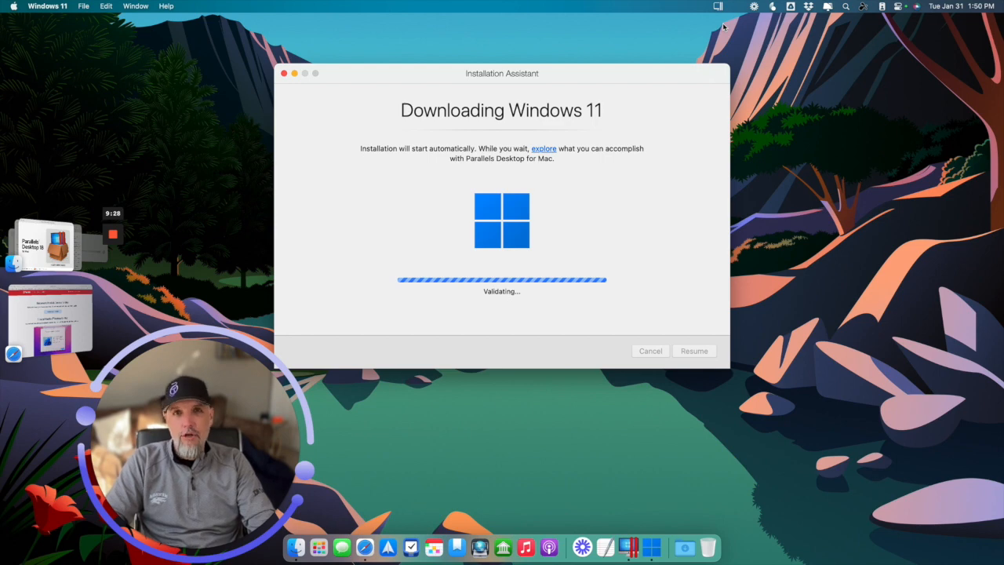
Step: Open the Parallels Desktop quick menu from the macOS menu bar while Windows 11 validates
click(716, 7)
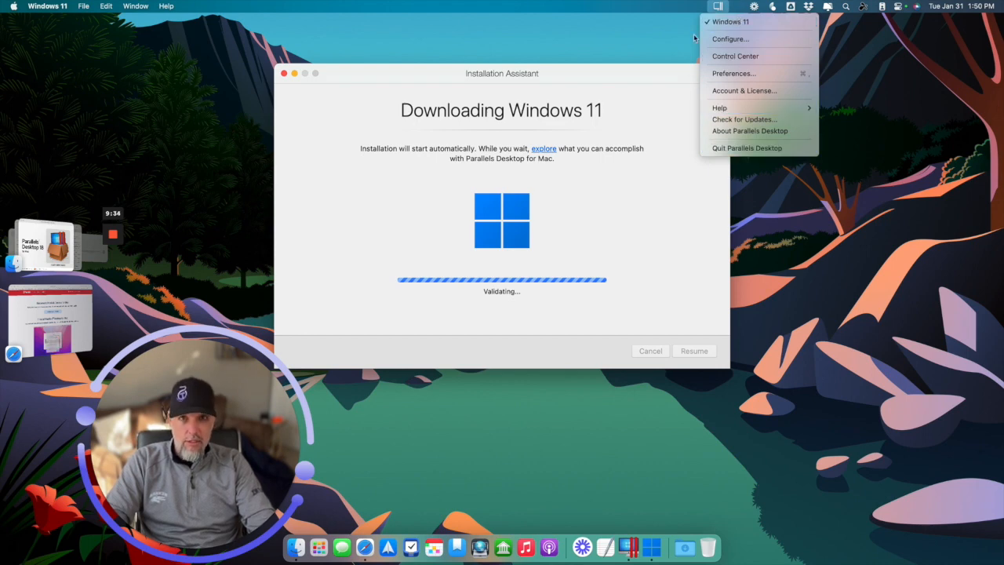
mouse_move(731, 38)
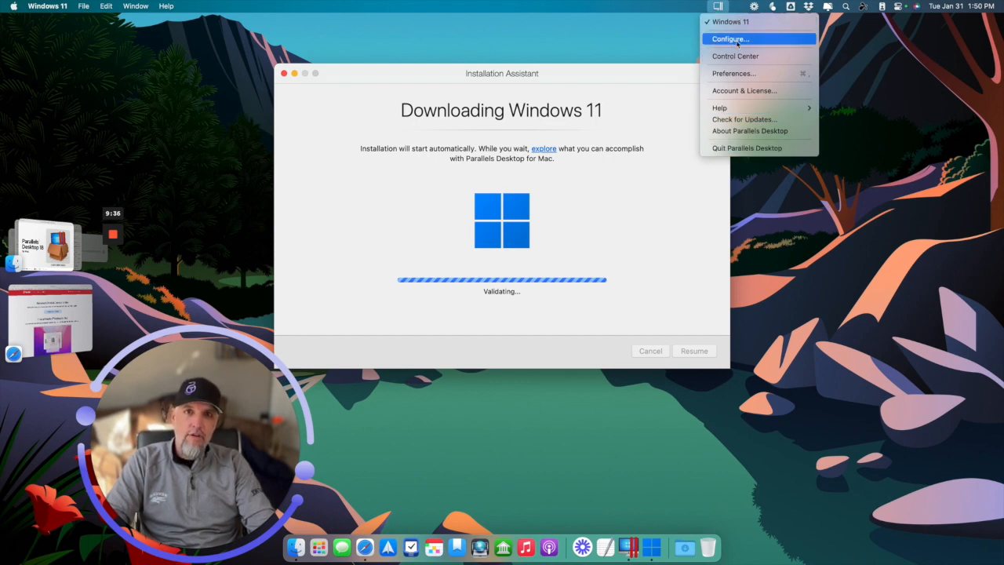
mouse_move(733, 74)
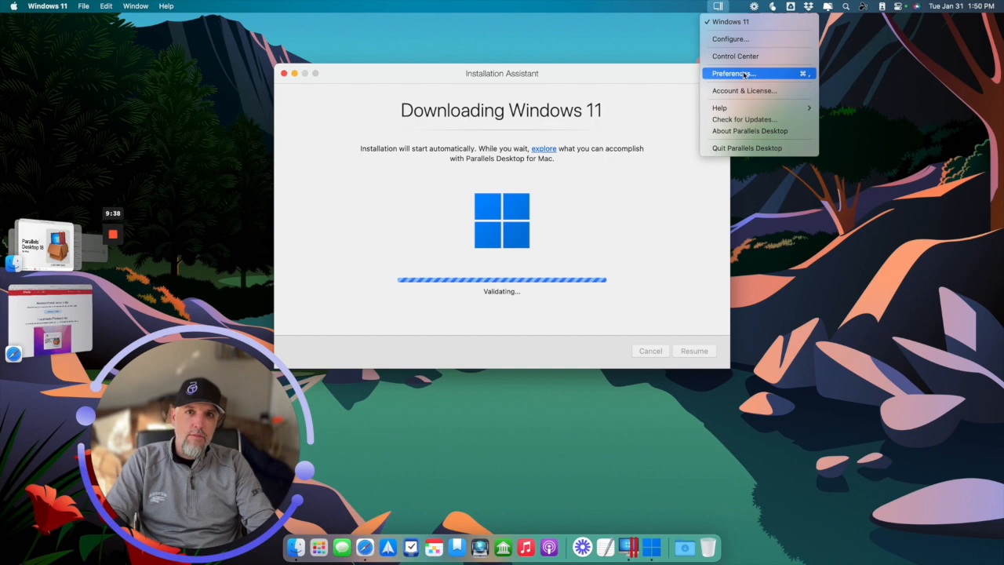
mouse_move(743, 89)
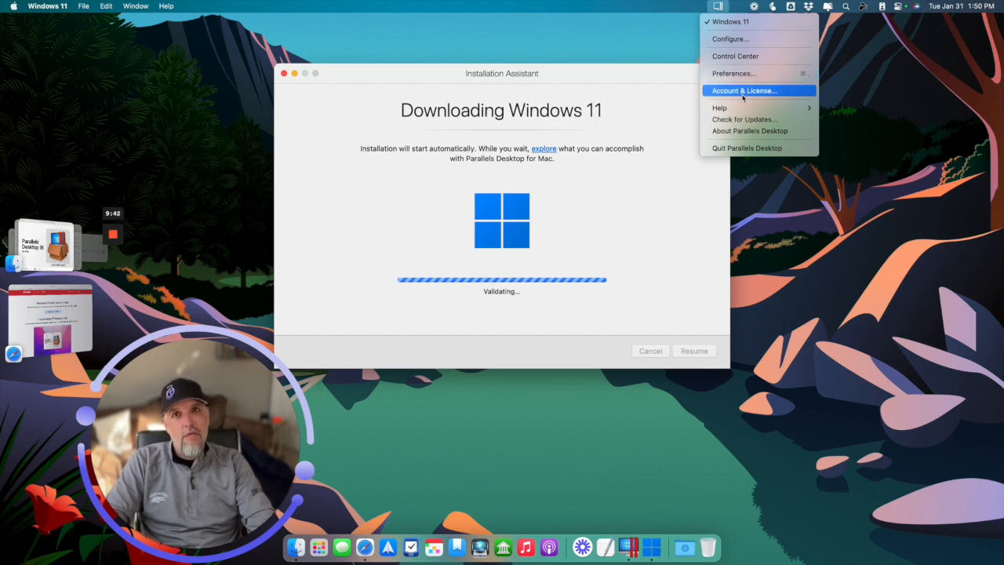
mouse_move(728, 14)
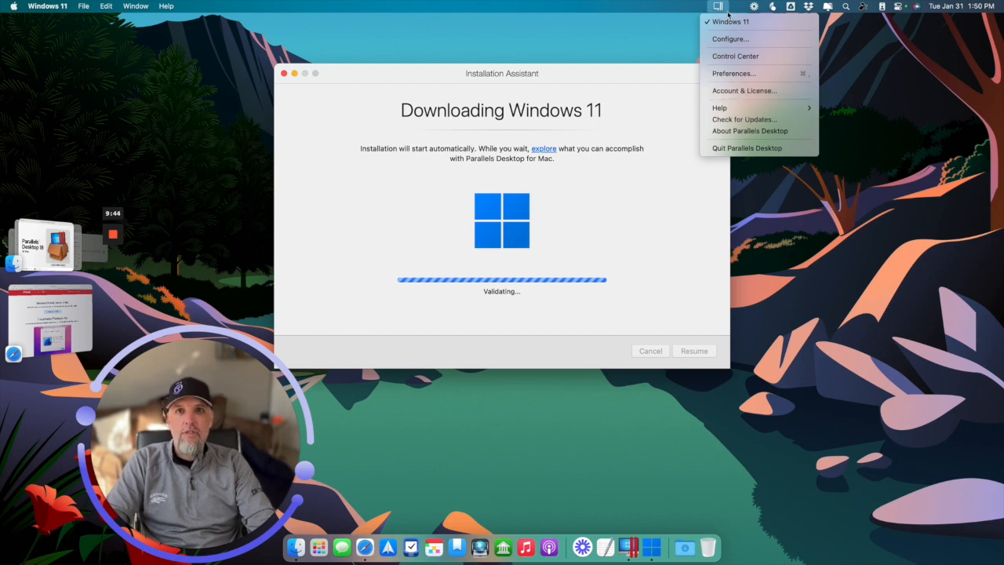
mouse_move(719, 106)
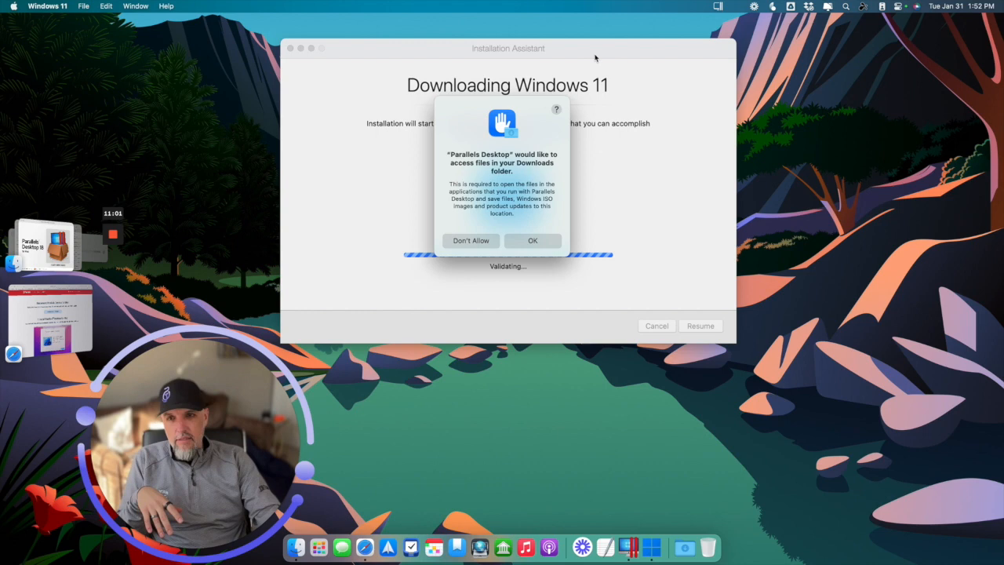
Step: Allow Parallels Desktop access to the Downloads folder and the microphone
click(534, 240)
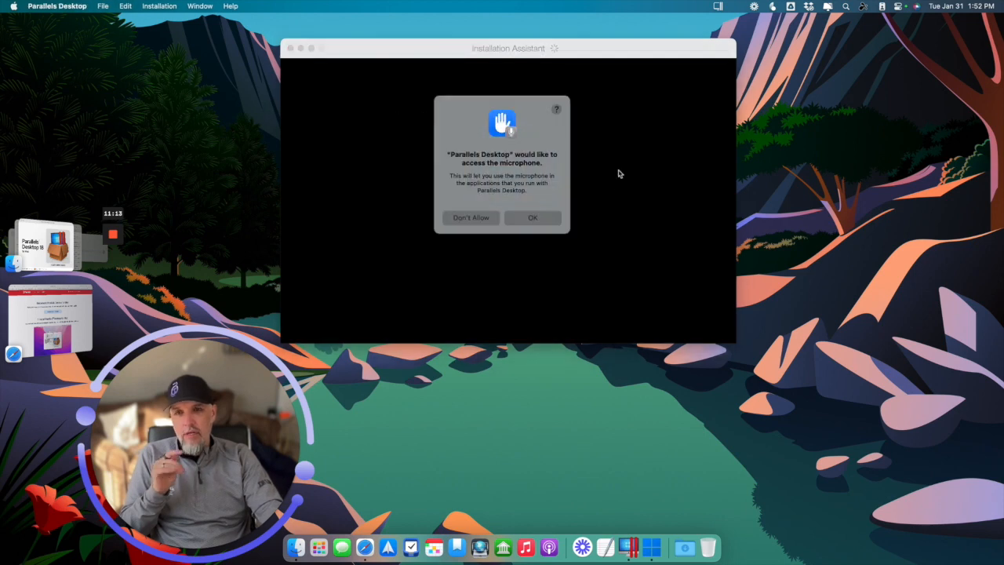
click(533, 216)
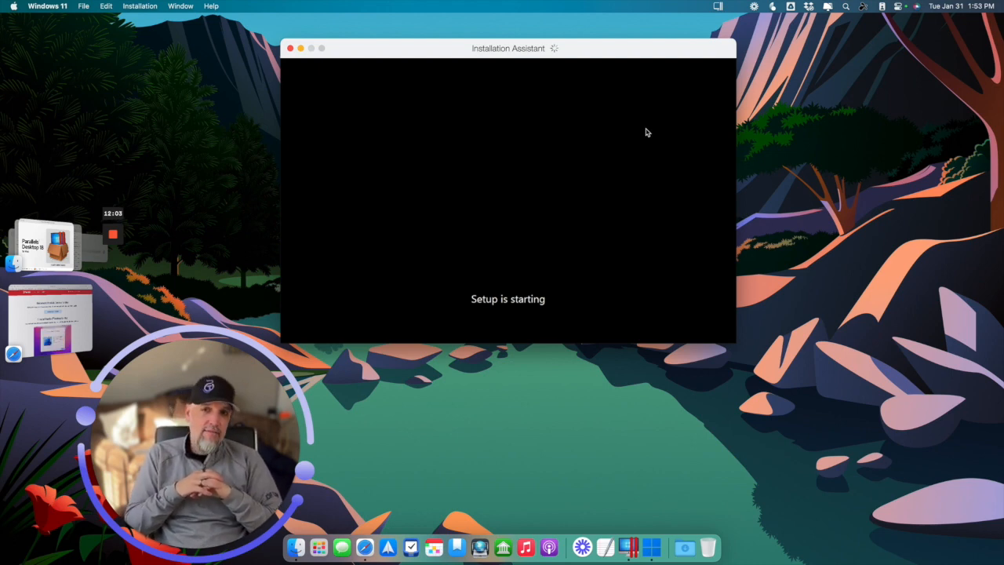
mouse_move(778, 74)
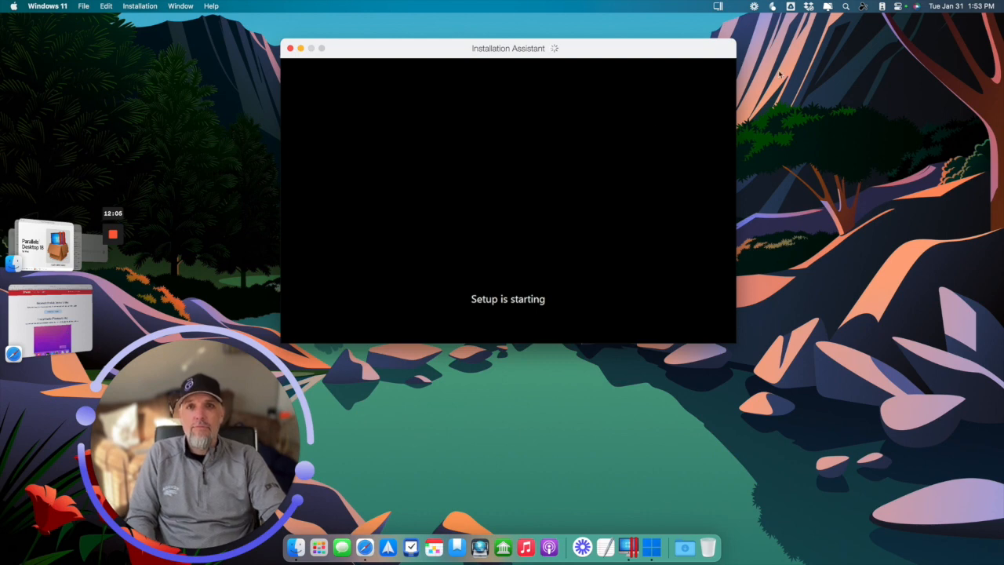